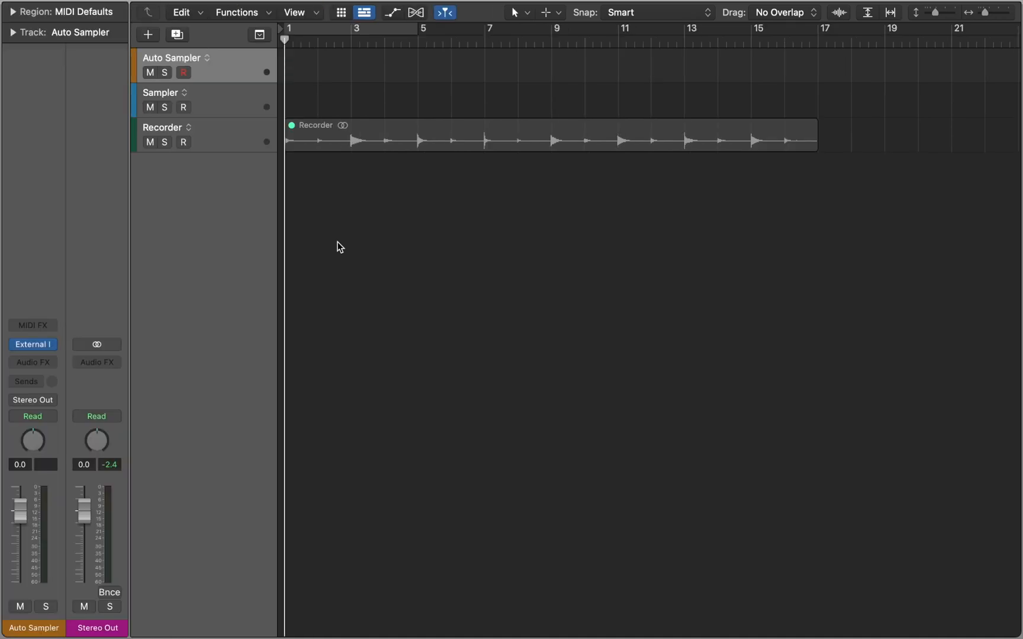
# Arm the Auto Sampler track and bring up its Audio FX plug-in list
pyautogui.click(183, 73)
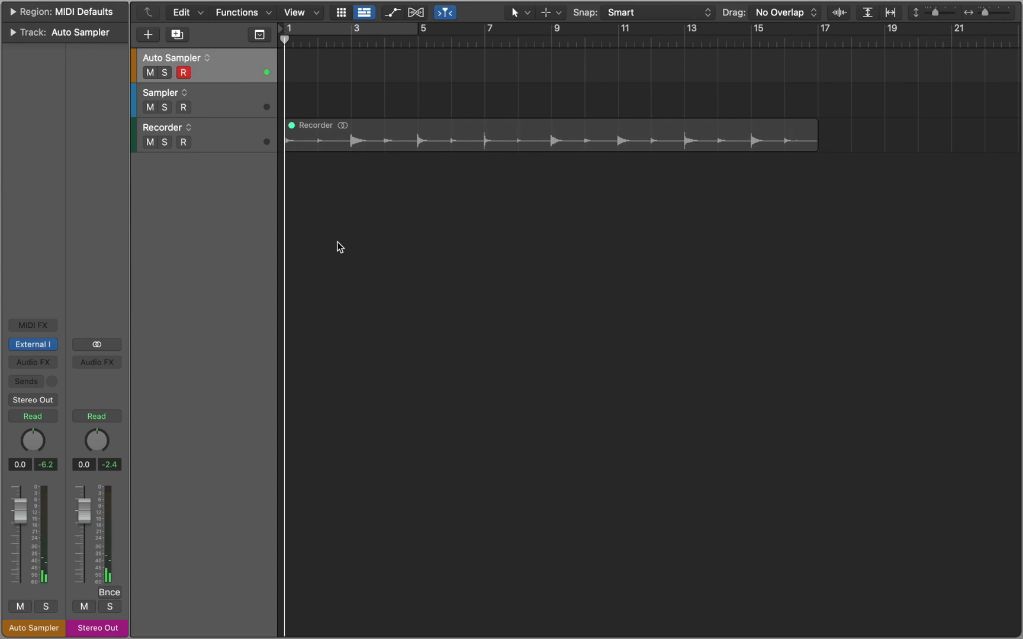
pyautogui.click(33, 363)
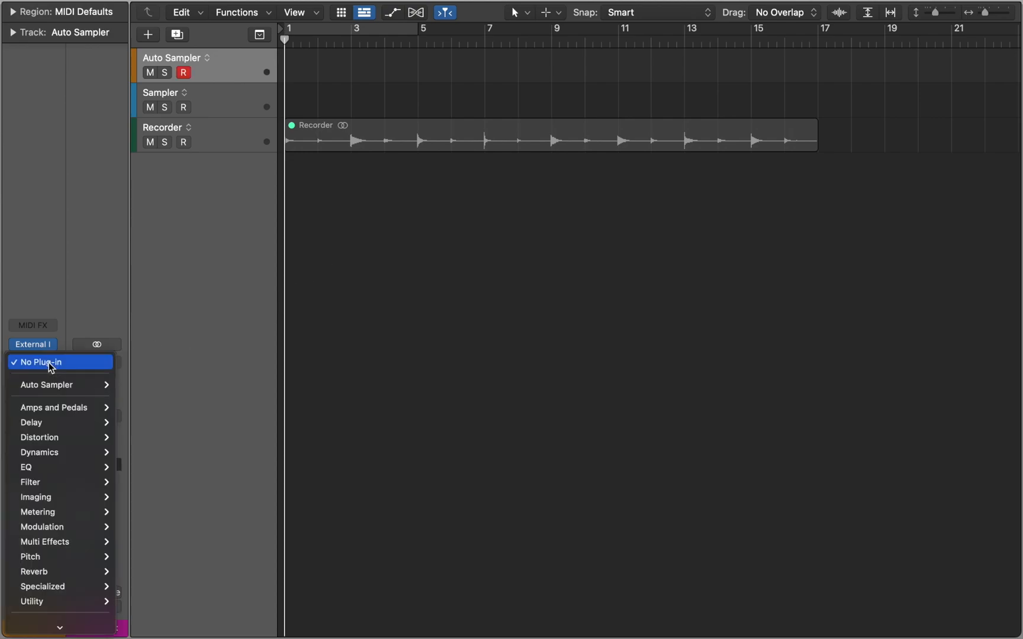
# Insert Auto Sampler: C1–B1 every 4 semitones, no round robin, 0.0 sec sustain, one velocity layer
pyautogui.click(46, 385)
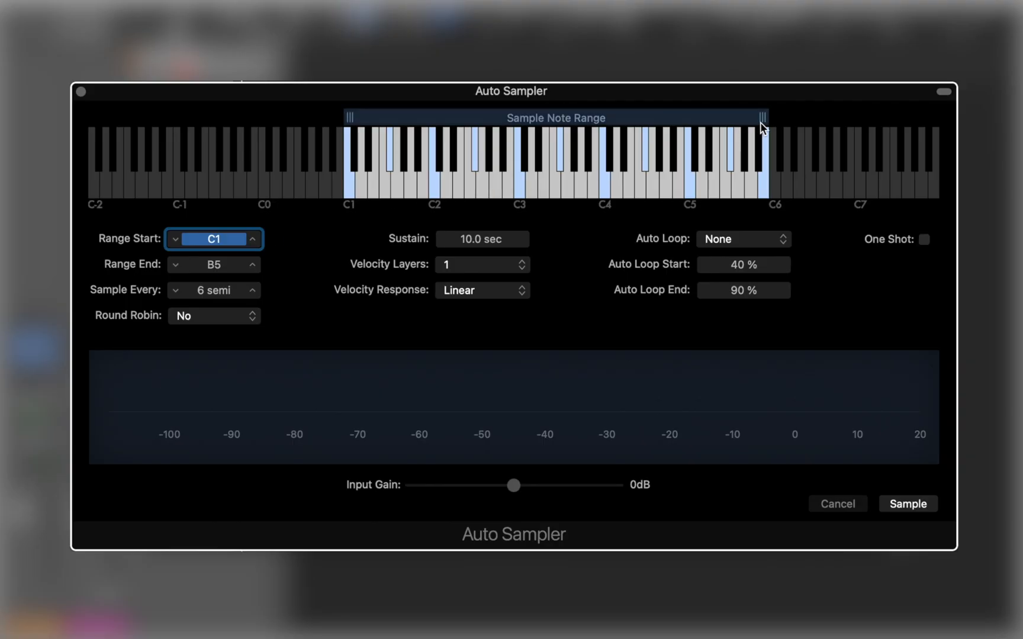
pyautogui.moveTo(762, 117); pyautogui.dragTo(430, 124)
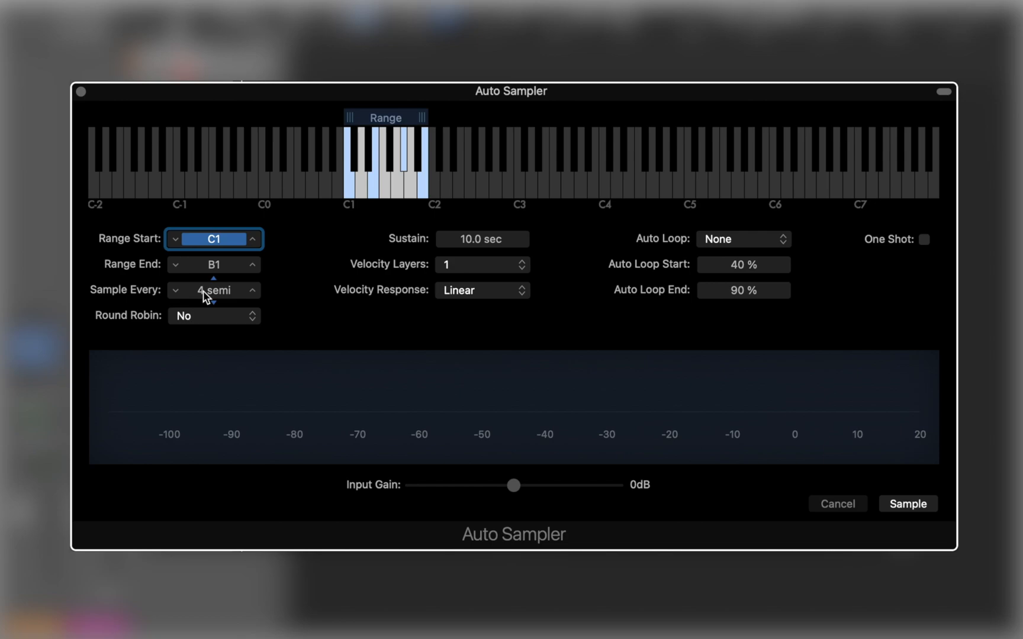
pyautogui.click(213, 316)
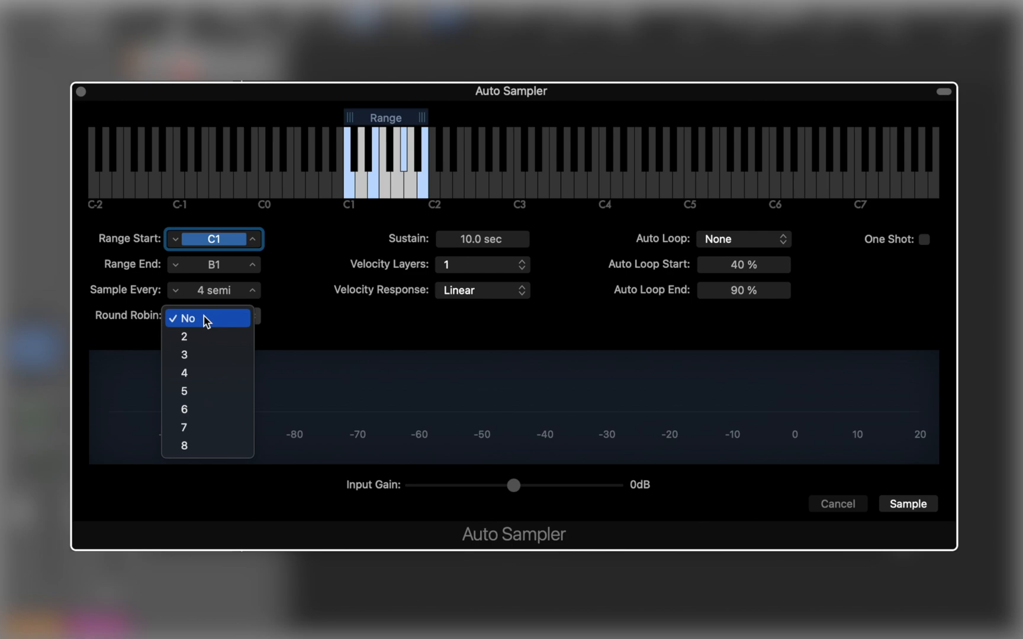
pyautogui.click(185, 318)
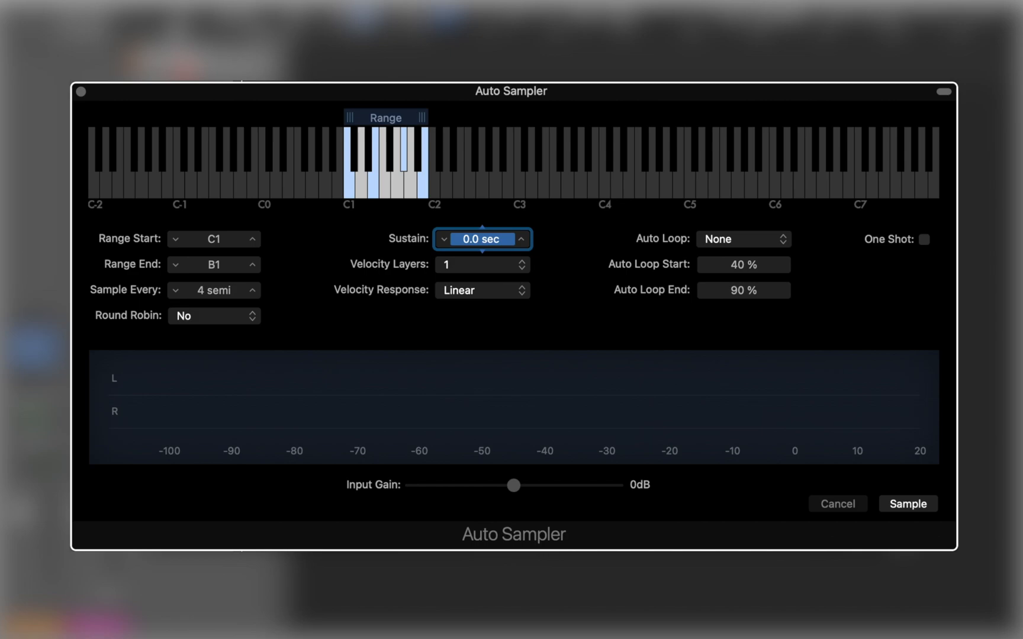
pyautogui.click(481, 265)
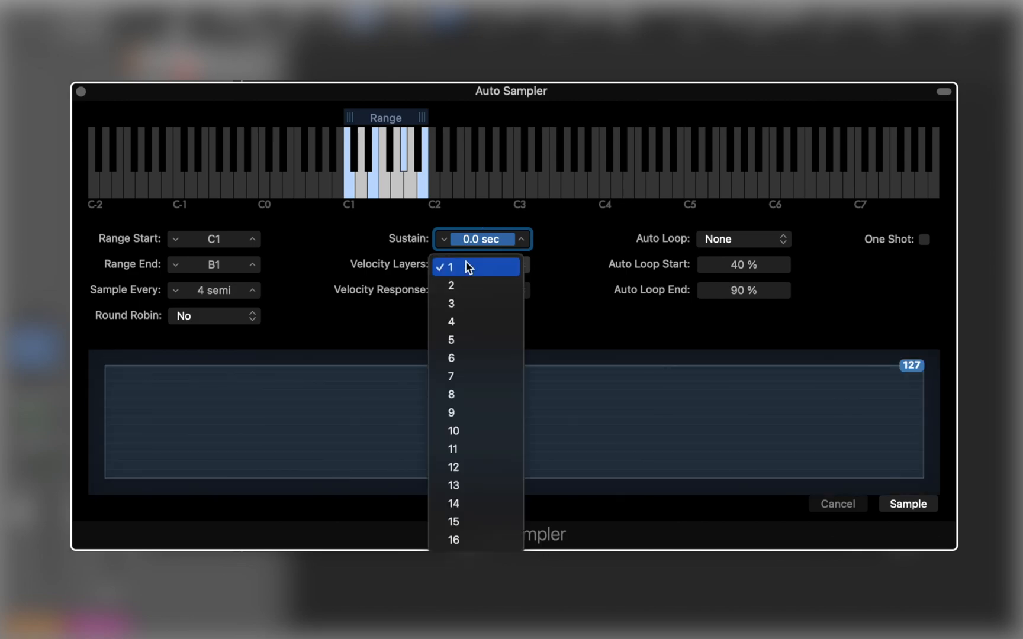
pyautogui.click(461, 267)
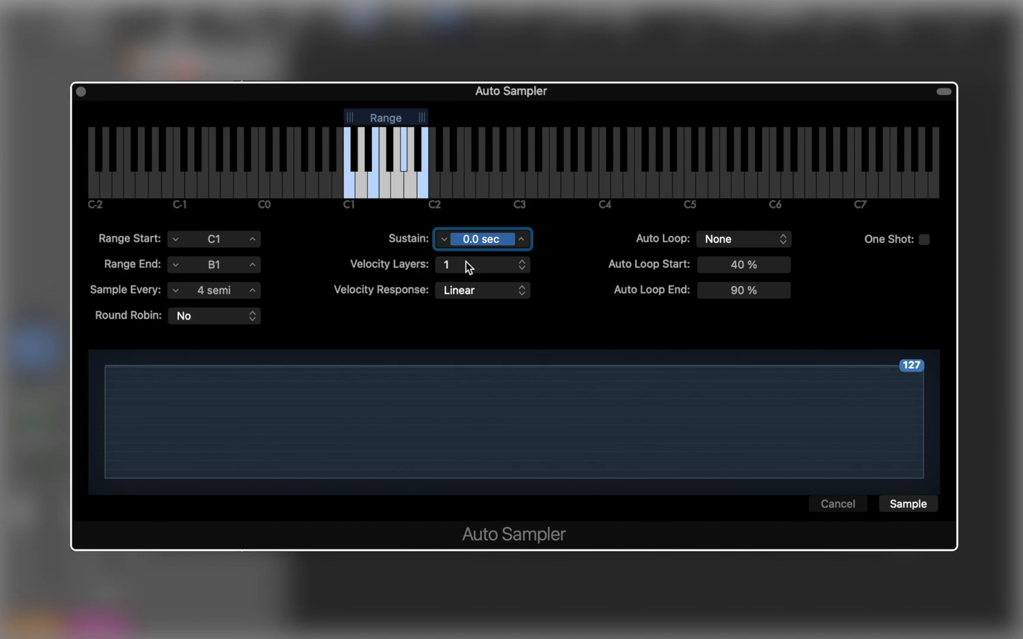
pyautogui.moveTo(908, 535)
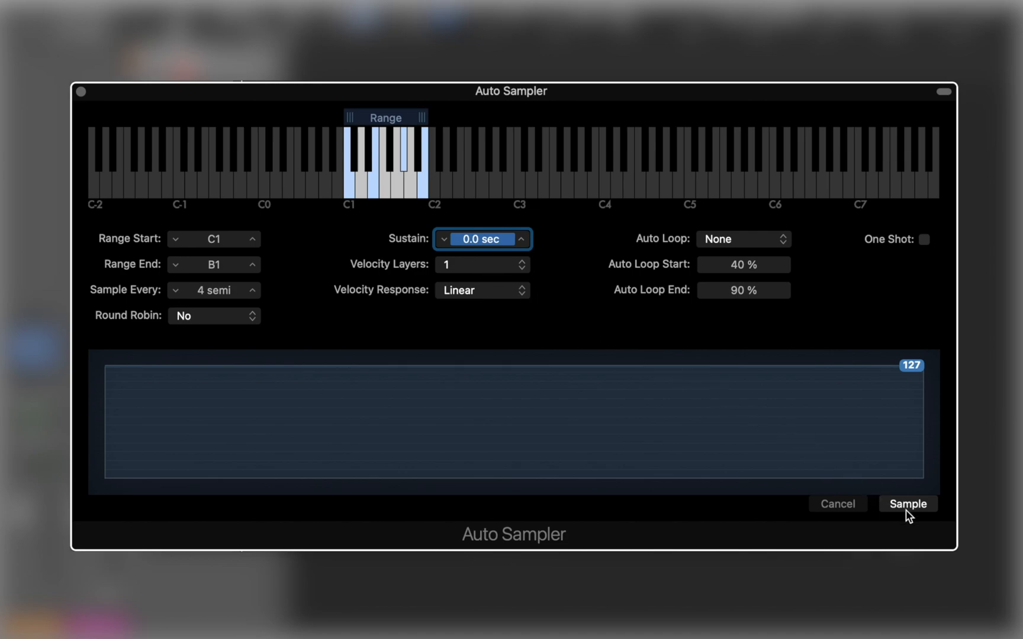
# Sample the synth across C1–B1, then close the Auto Sampler window
pyautogui.click(907, 504)
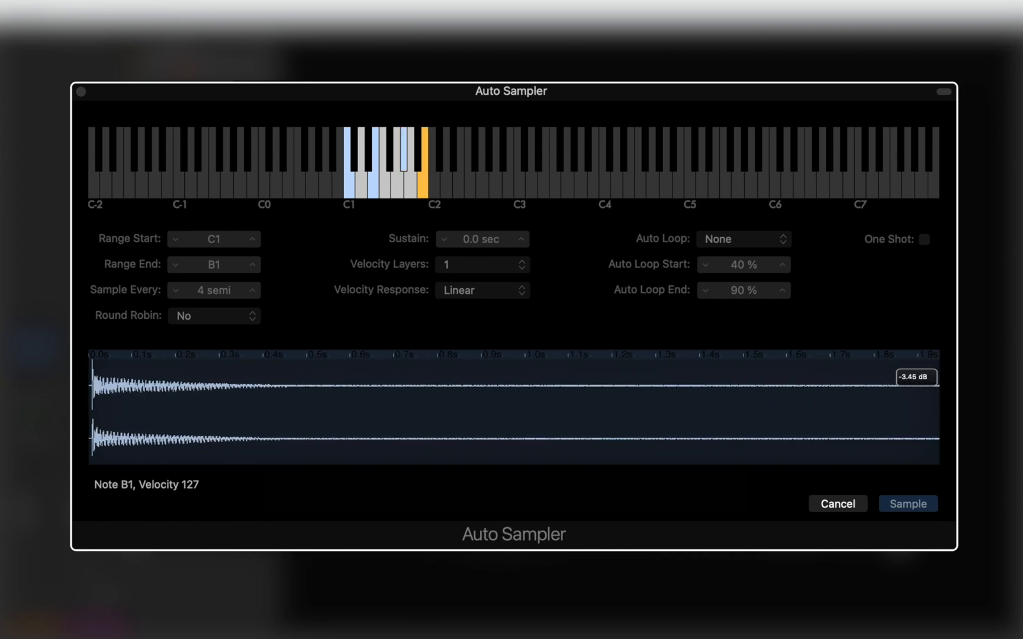
pyautogui.click(906, 504)
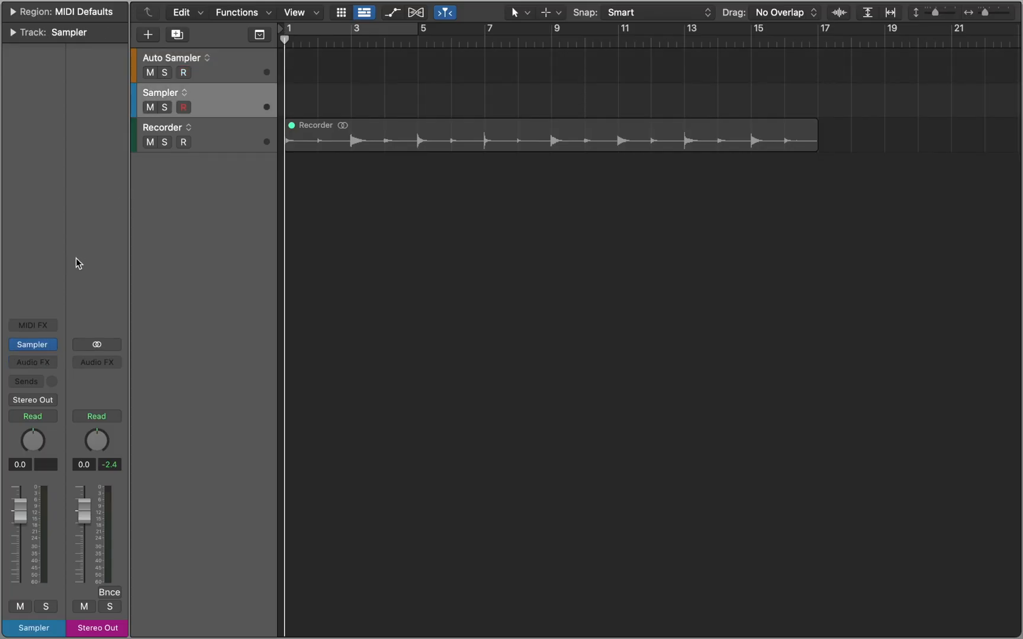
# Load Auto Sampler.exs into Sampler and view its four zones in the Mapping editor
pyautogui.doubleClick(32, 344)
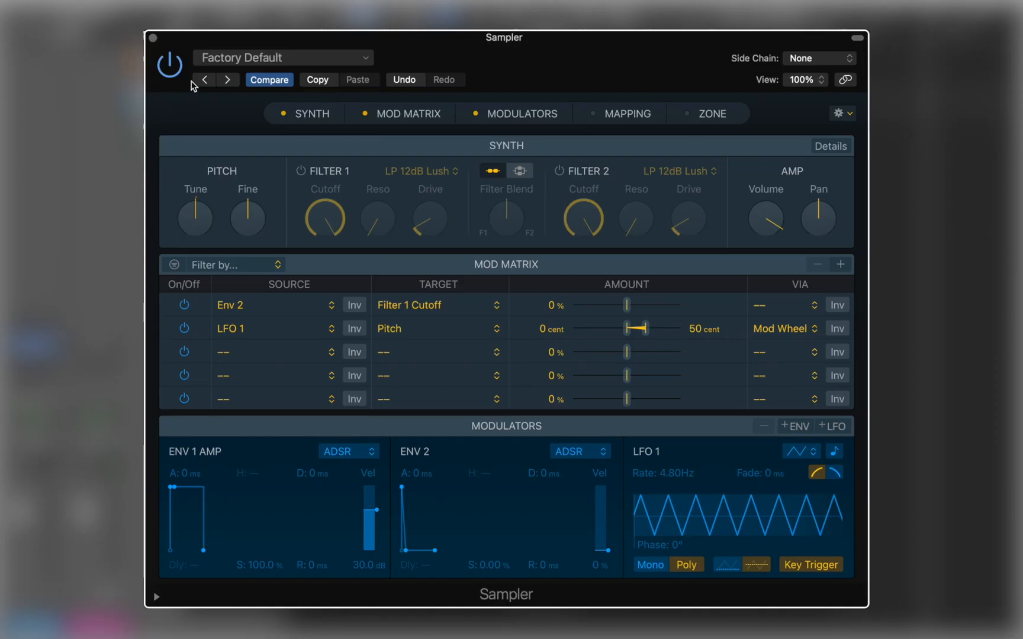
pyautogui.click(283, 57)
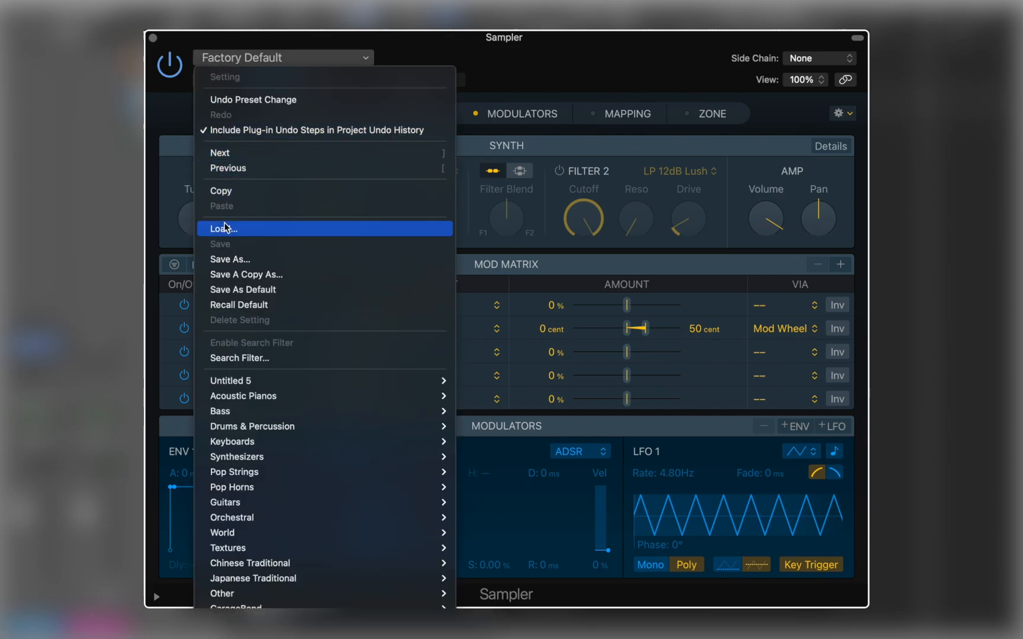
pyautogui.click(222, 229)
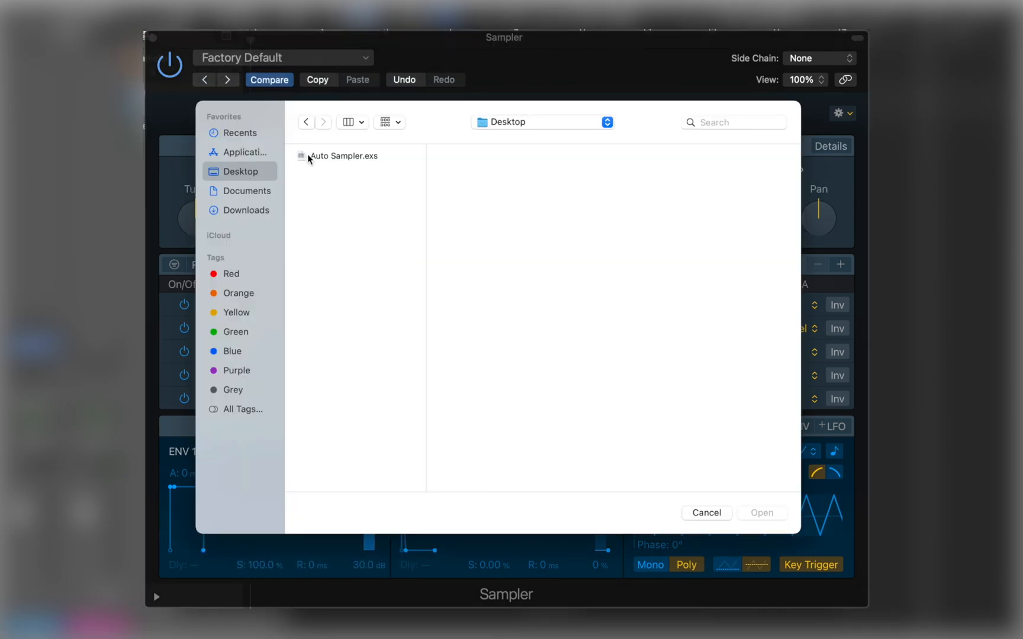
pyautogui.doubleClick(344, 156)
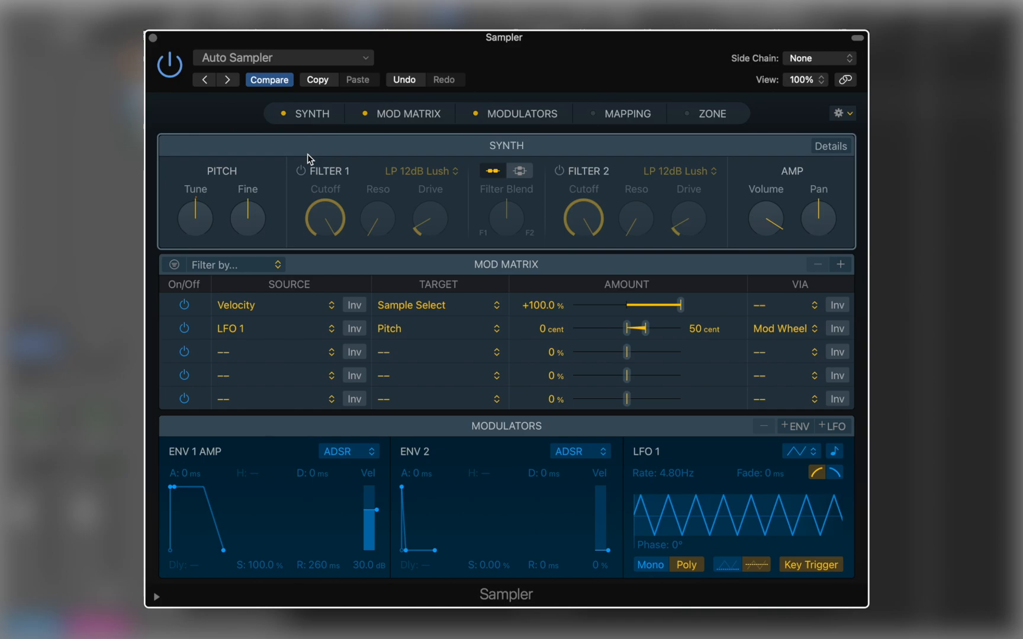
pyautogui.click(628, 114)
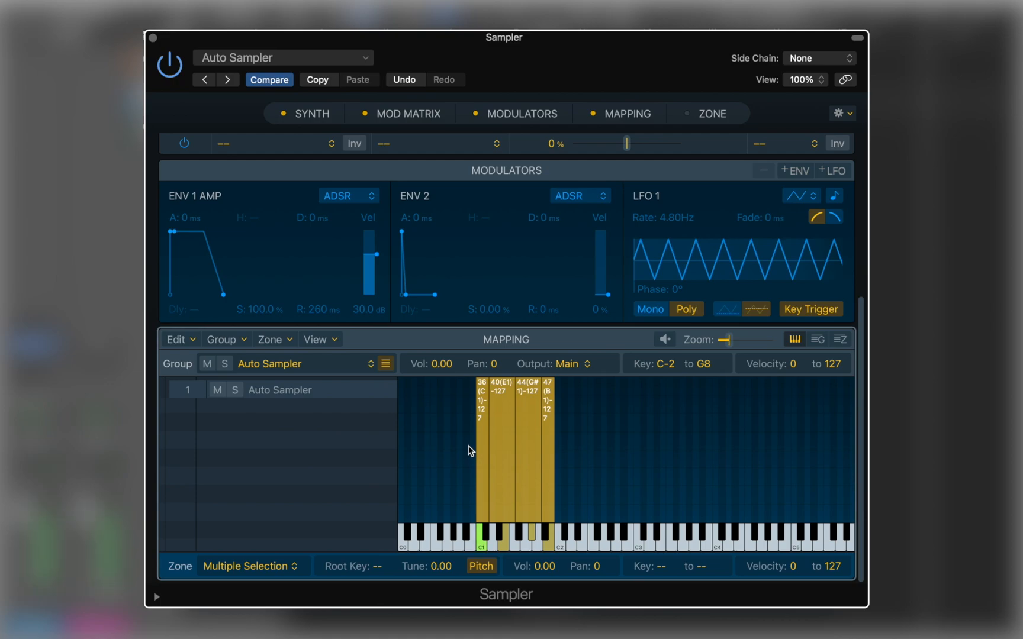
# Close the Sampler window to return to the track list
pyautogui.click(499, 448)
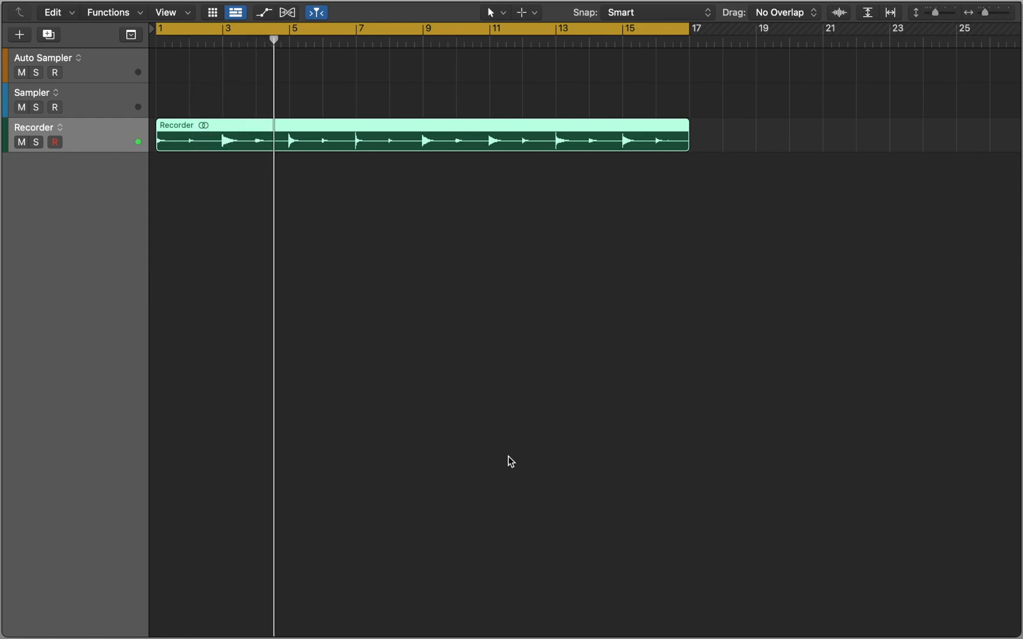
# Return the playhead to the start of bar 1
pyautogui.click(159, 37)
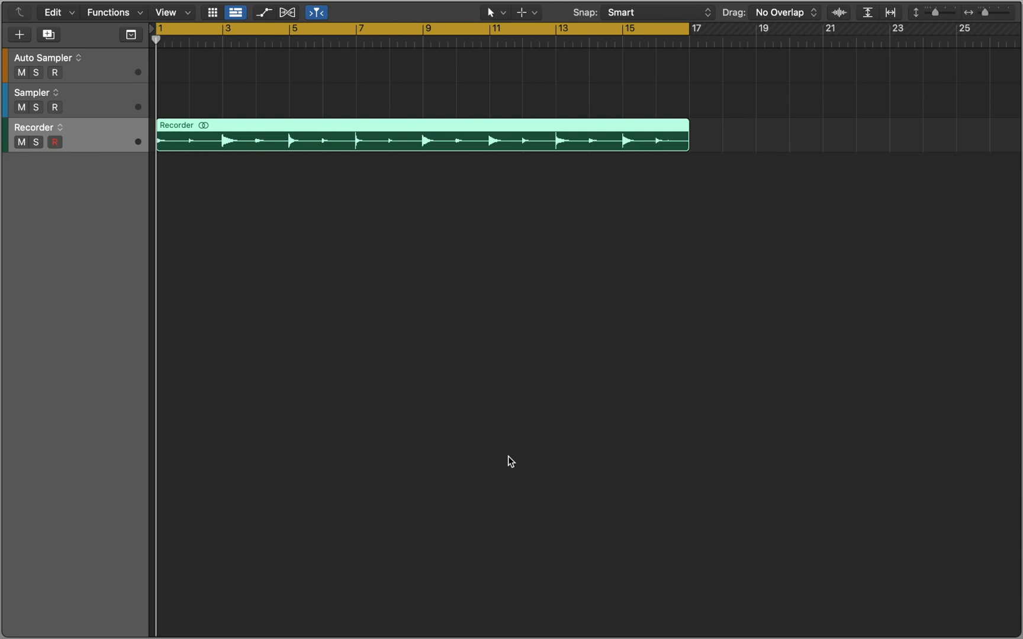
pyautogui.moveTo(444, 148)
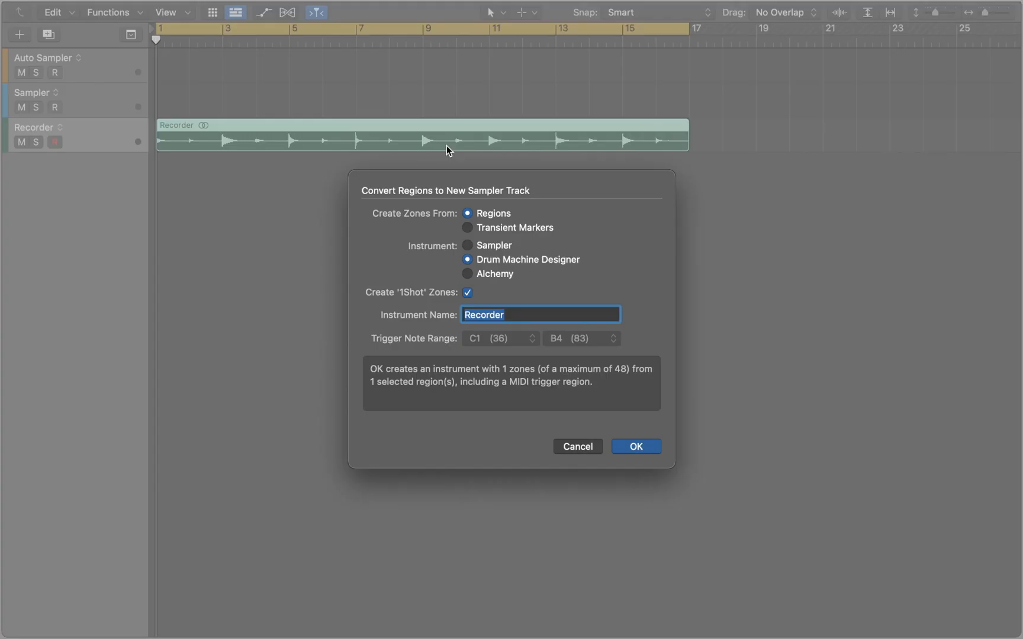
# Convert the Recorder region into a new Sampler instrument using Transient Markers
pyautogui.click(467, 228)
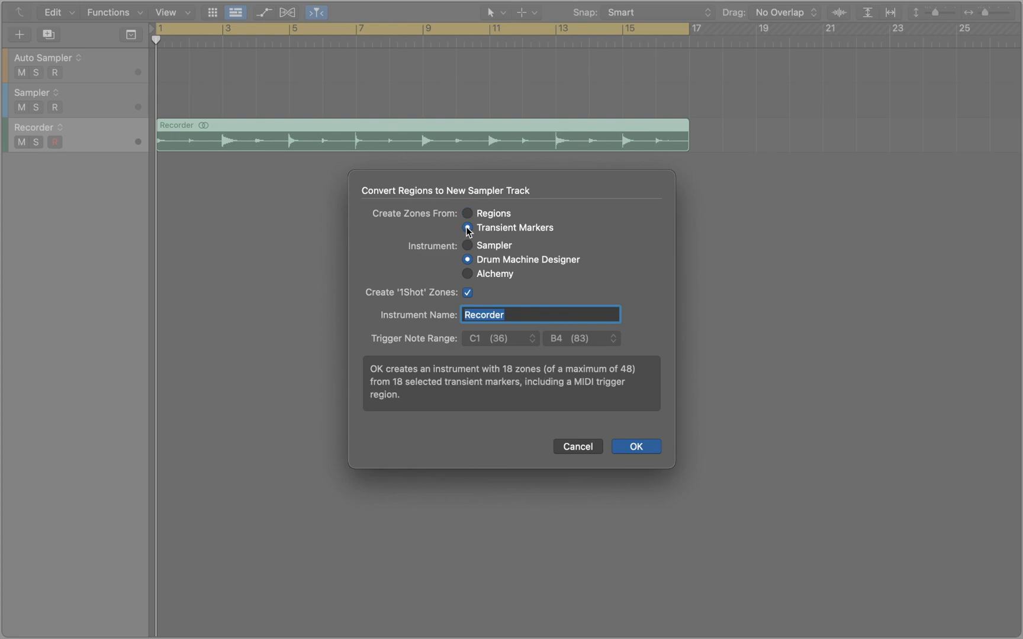
pyautogui.click(467, 246)
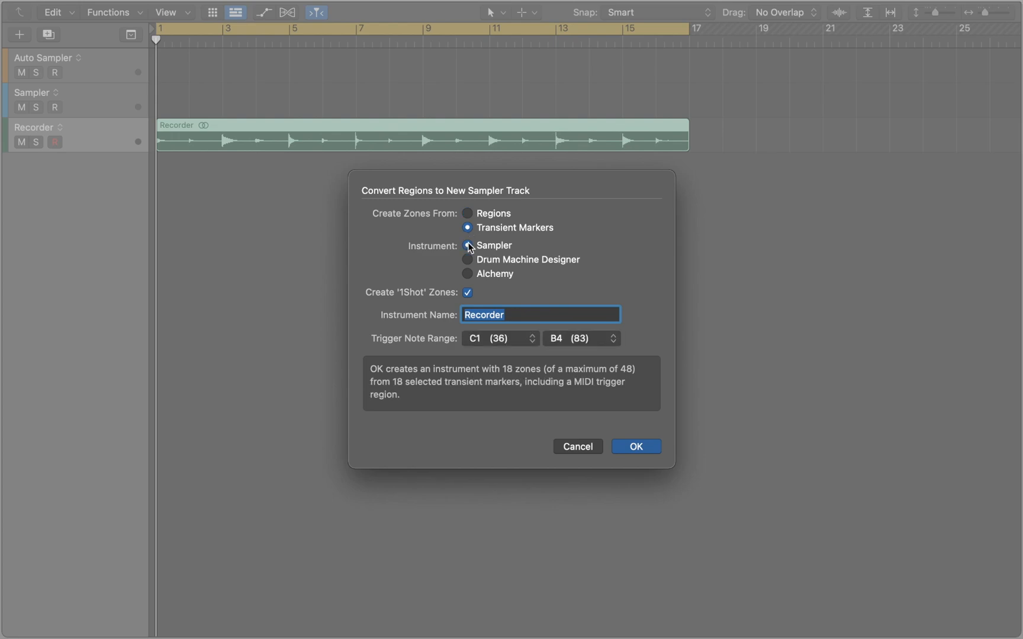
pyautogui.click(636, 446)
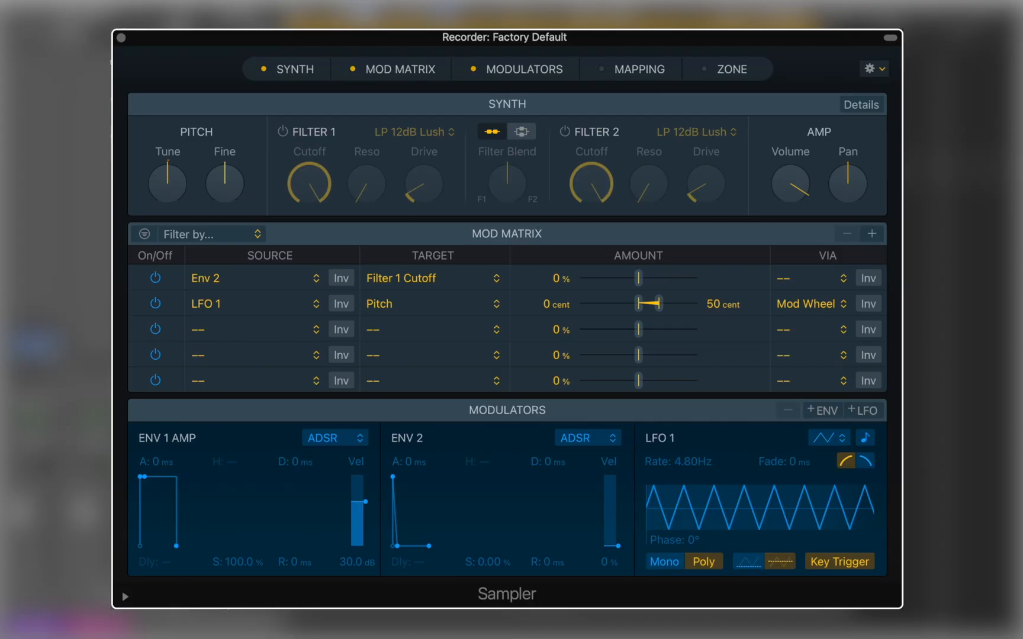
pyautogui.moveTo(547, 104)
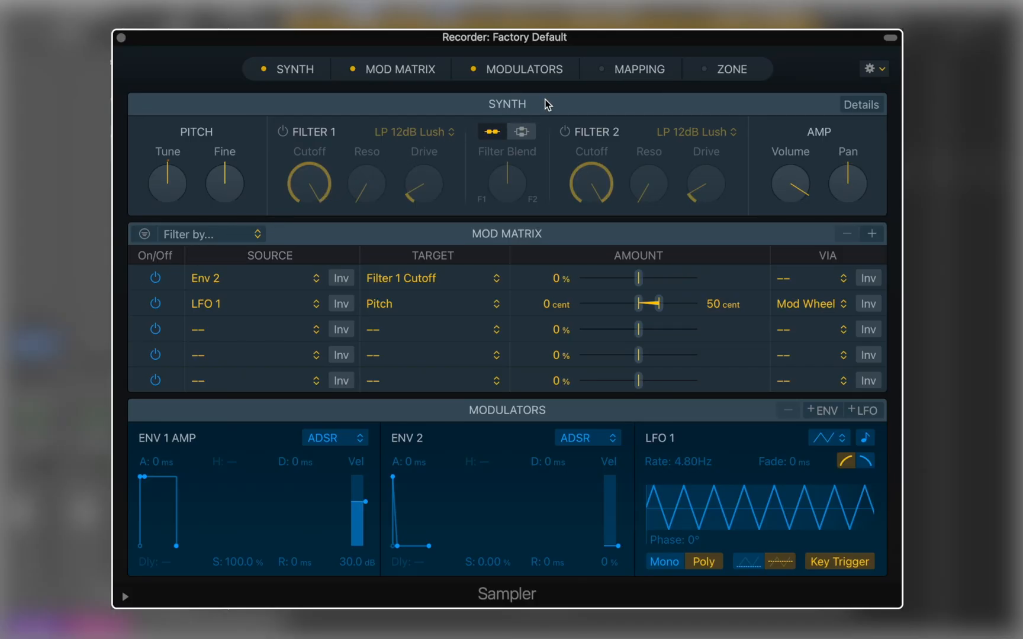
# Show the Recorder Sampler's zone key mapping and first-zone waveform together
pyautogui.click(639, 69)
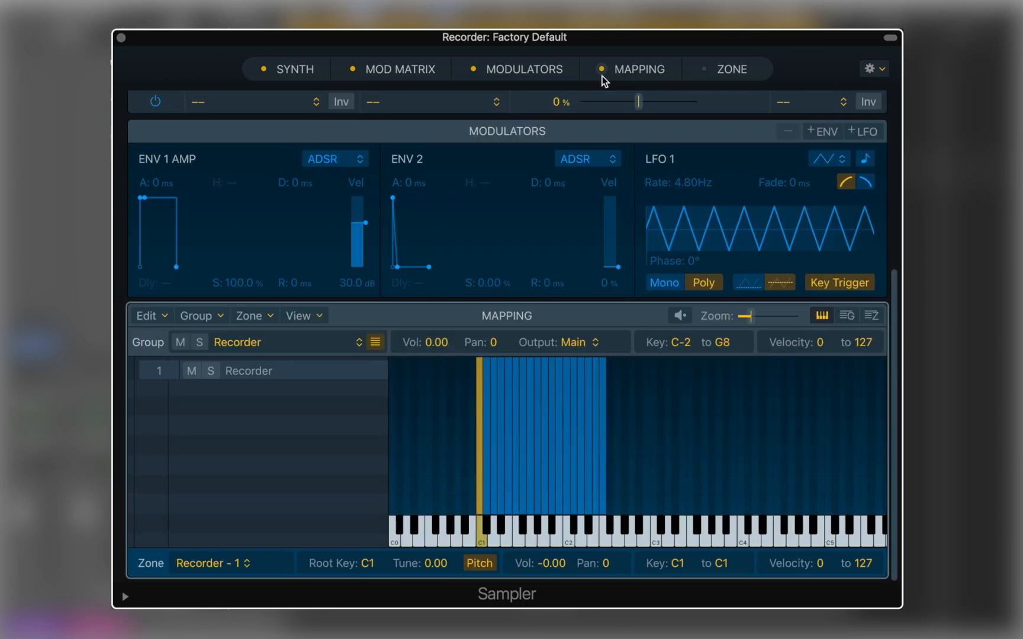
pyautogui.click(733, 69)
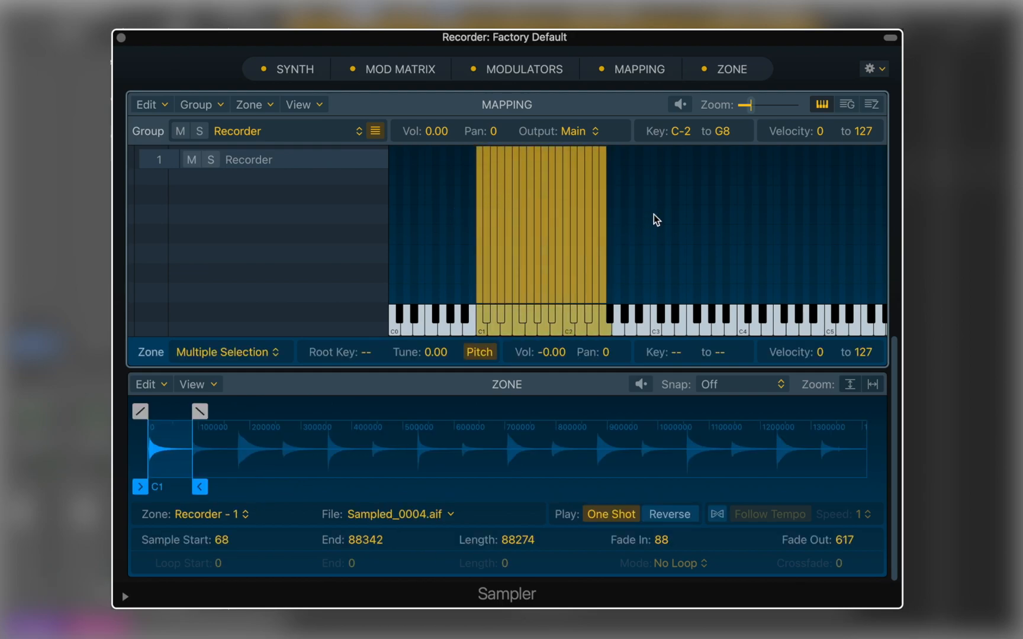
# Remap the zones, delete the zone below Recorder - 2, and extend it to velocities 0–85
pyautogui.click(249, 104)
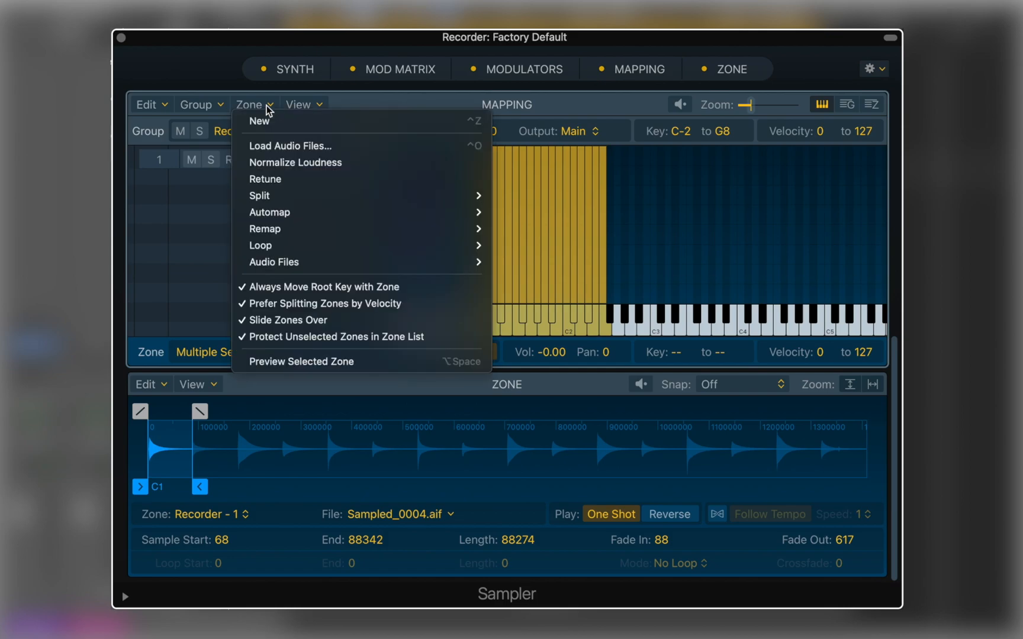
pyautogui.moveTo(285, 213)
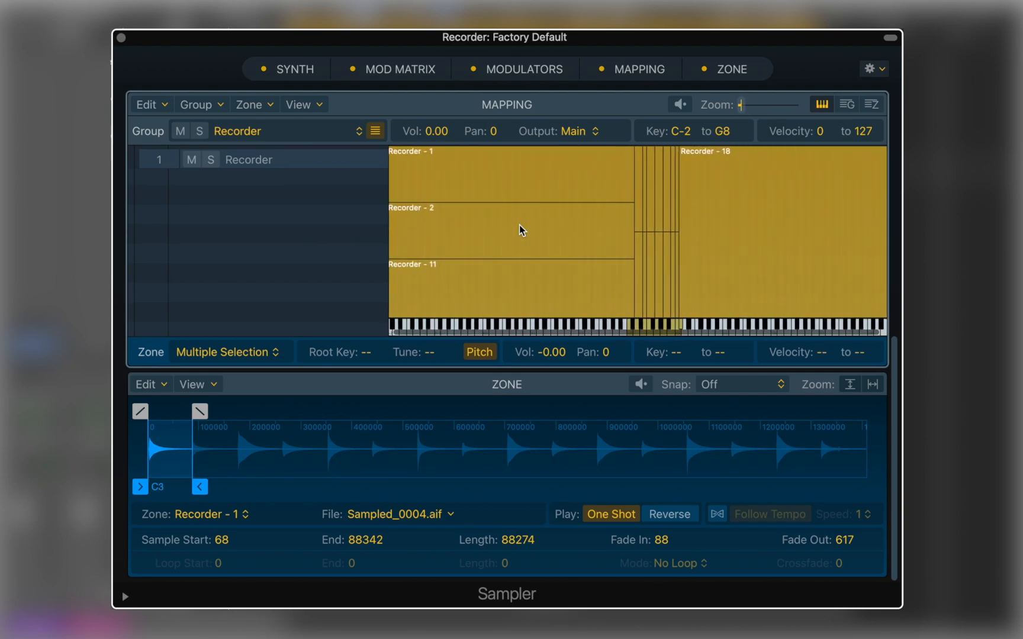
pyautogui.click(521, 231)
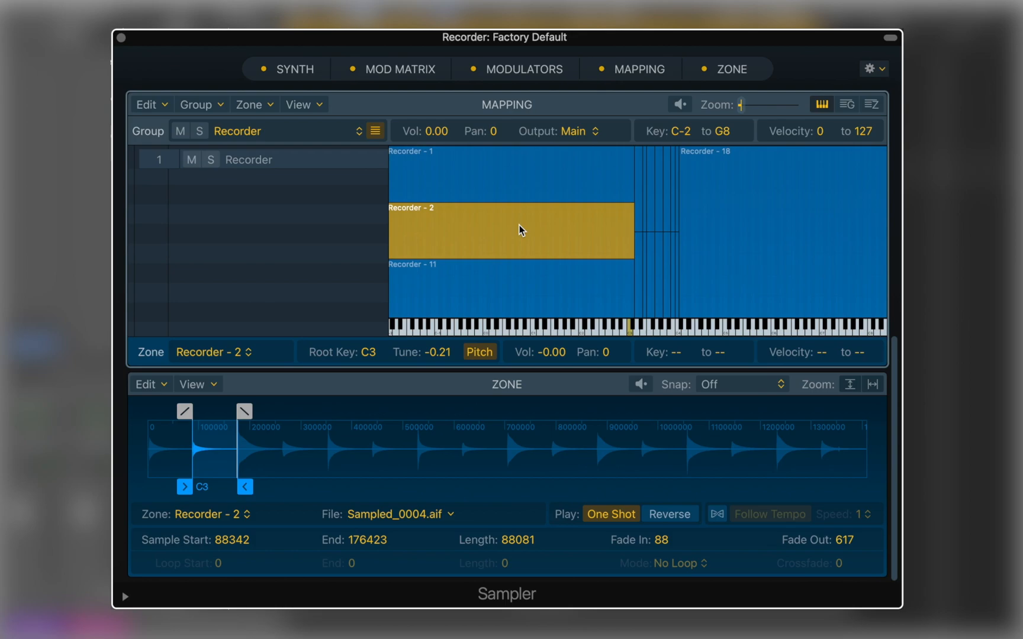
pyautogui.click(520, 287)
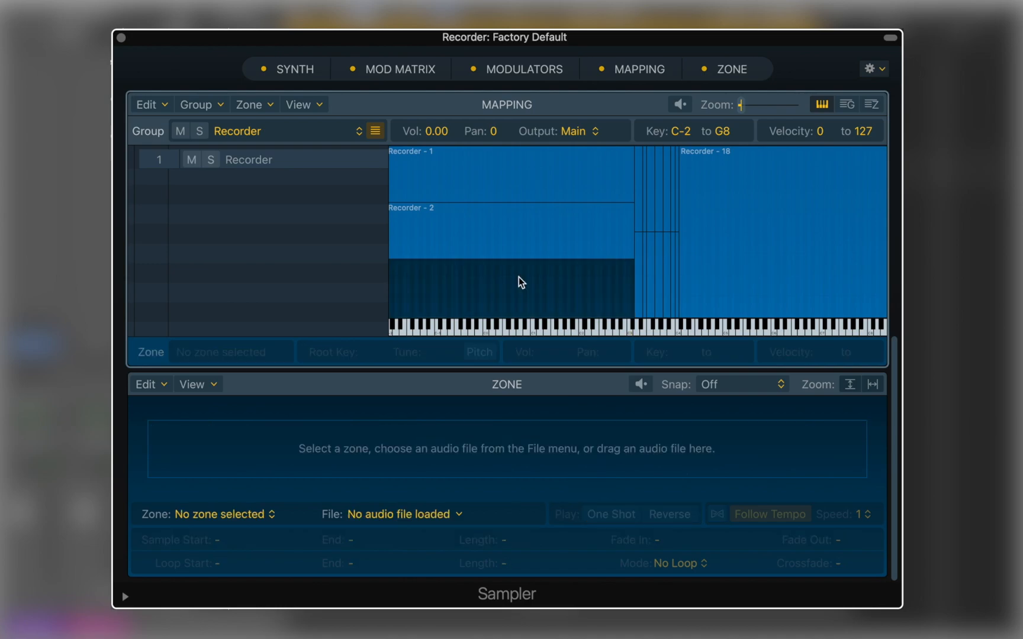
pyautogui.click(520, 253)
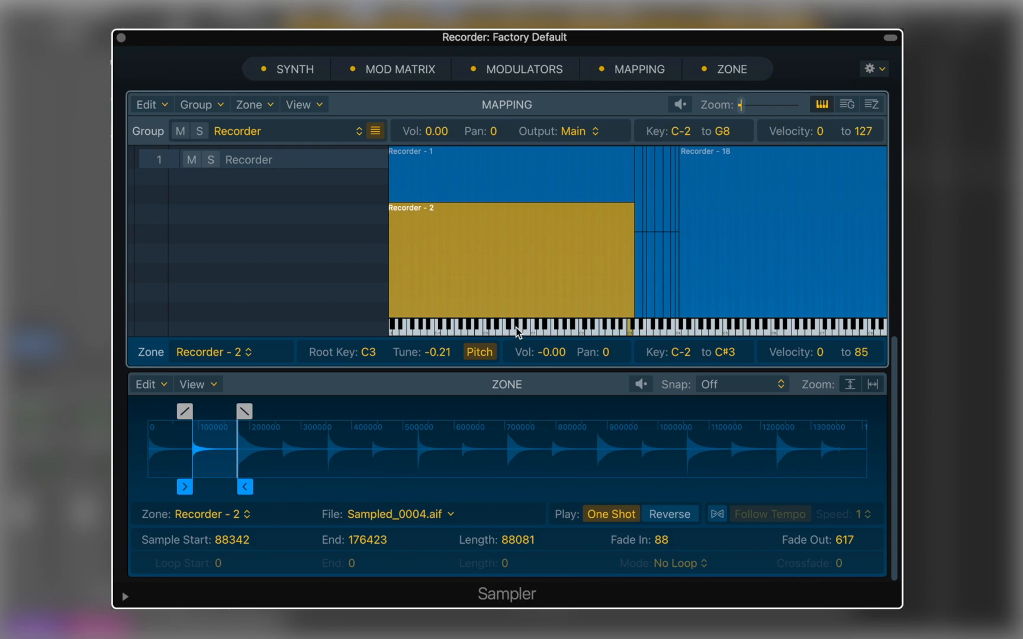
# Select Recorder - 1 and Recorder - 2 and narrow both to keys C3–C#3
pyautogui.click(525, 172)
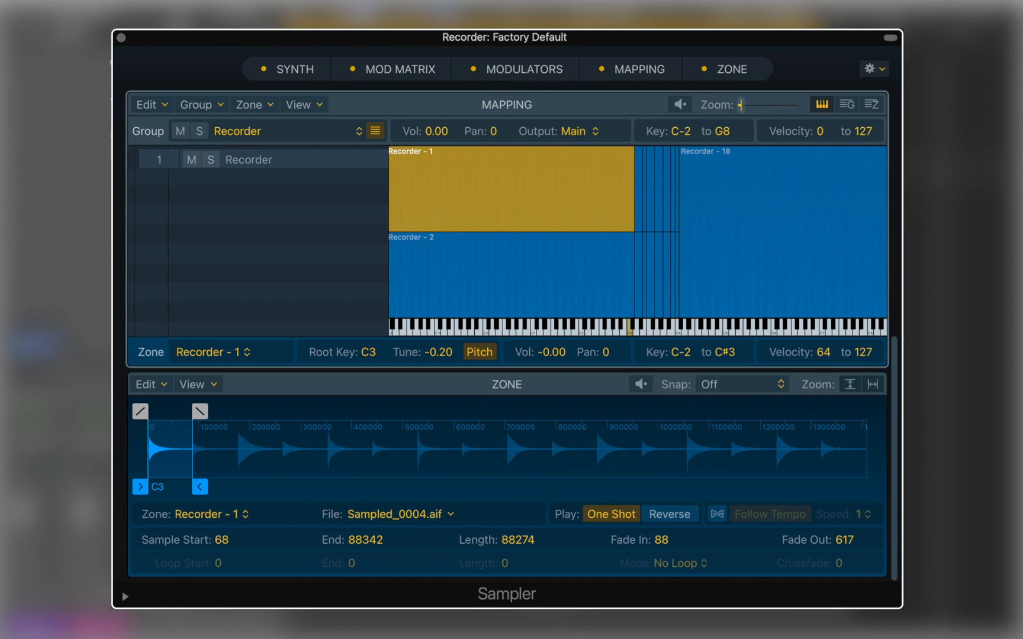
pyautogui.moveTo(749, 200)
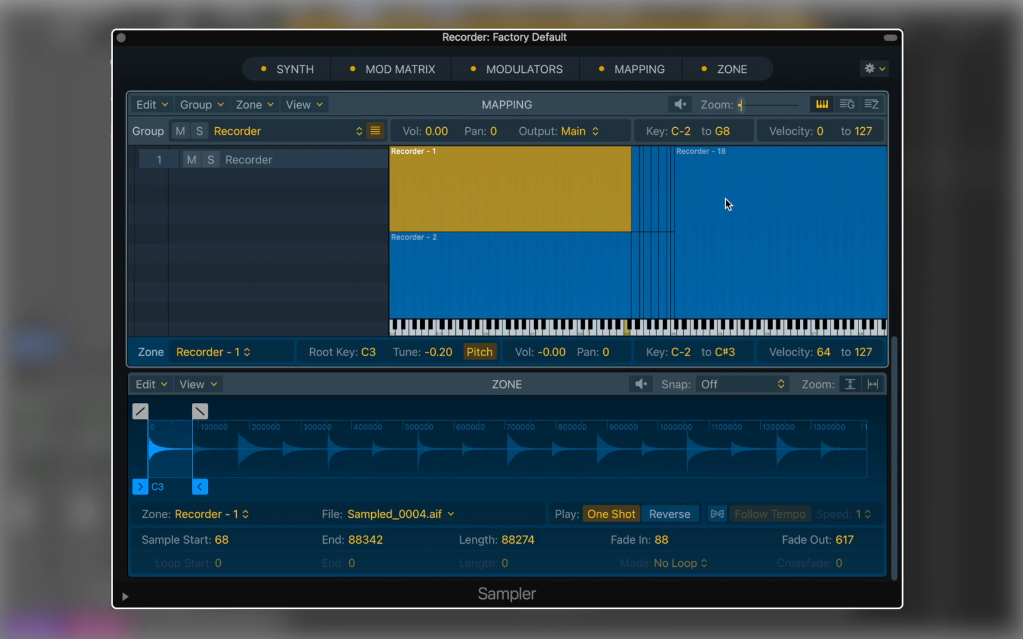
pyautogui.click(503, 286)
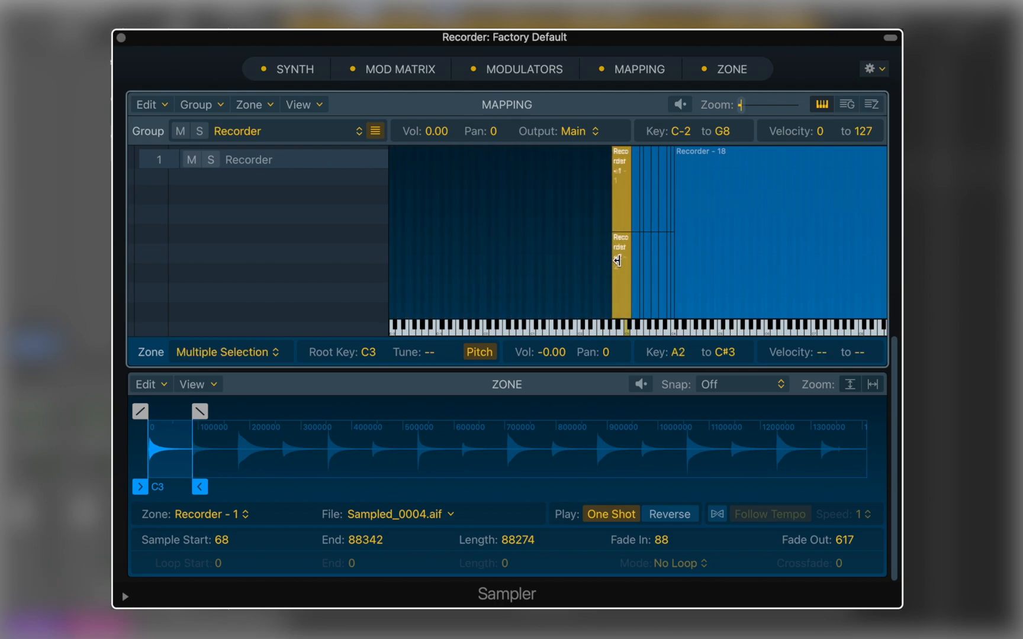
pyautogui.moveTo(616, 261); pyautogui.dragTo(628, 262)
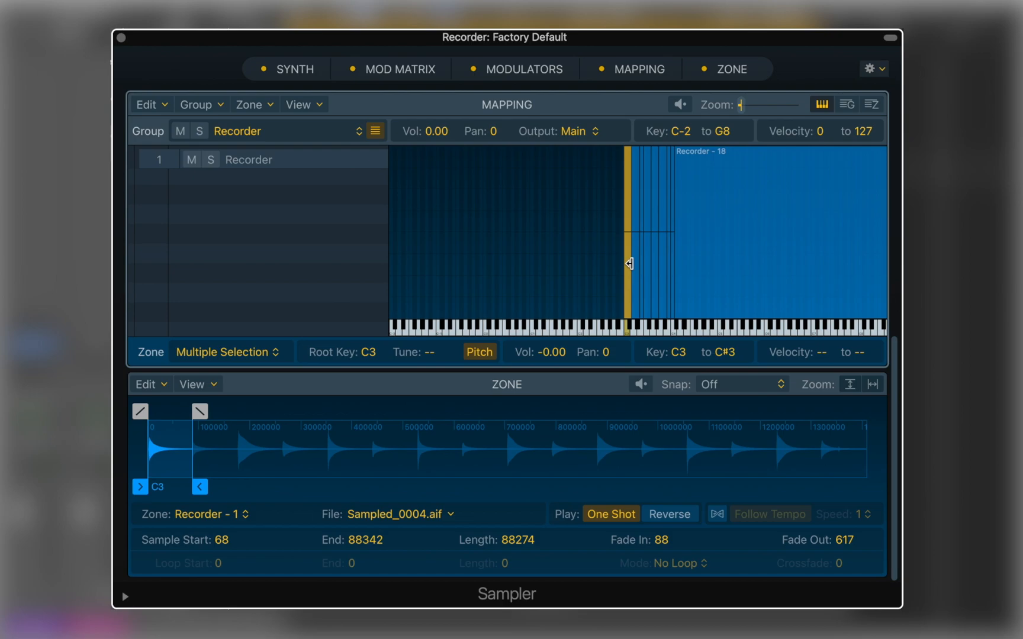
pyautogui.click(774, 234)
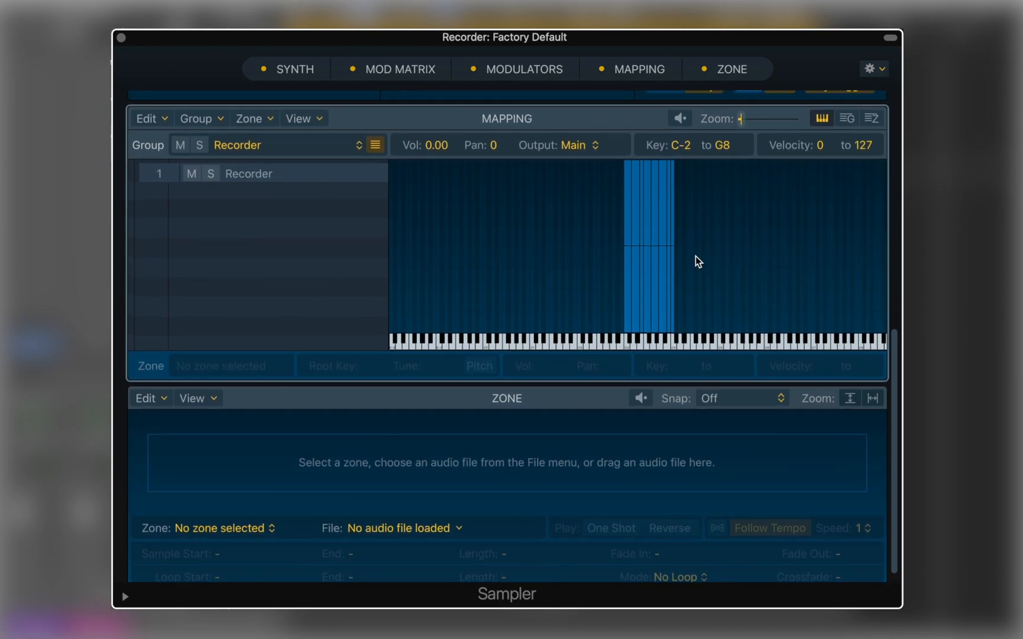
pyautogui.moveTo(742, 117); pyautogui.dragTo(750, 118)
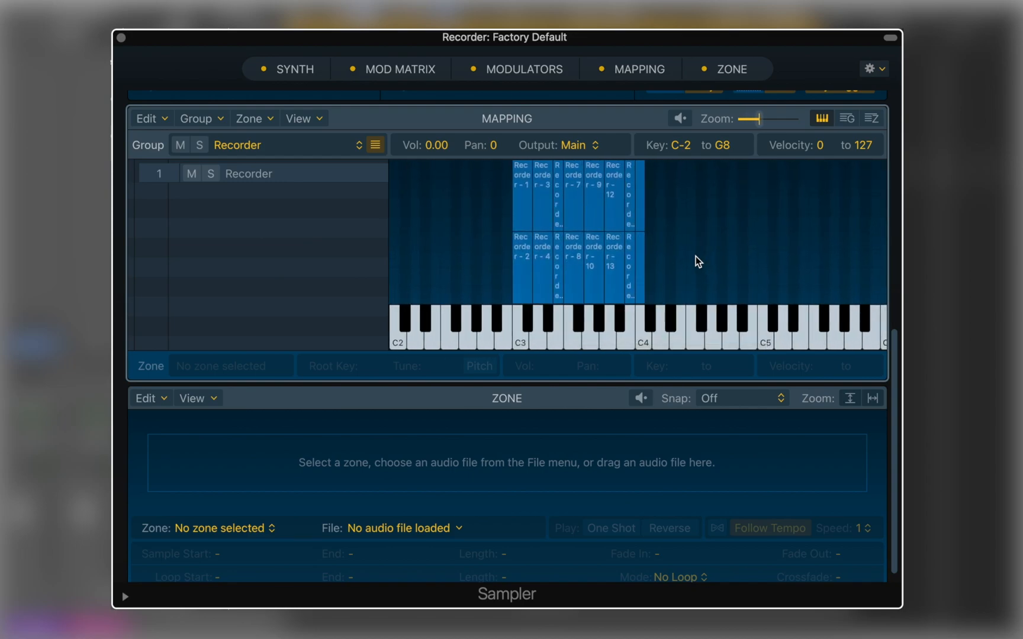
pyautogui.click(558, 202)
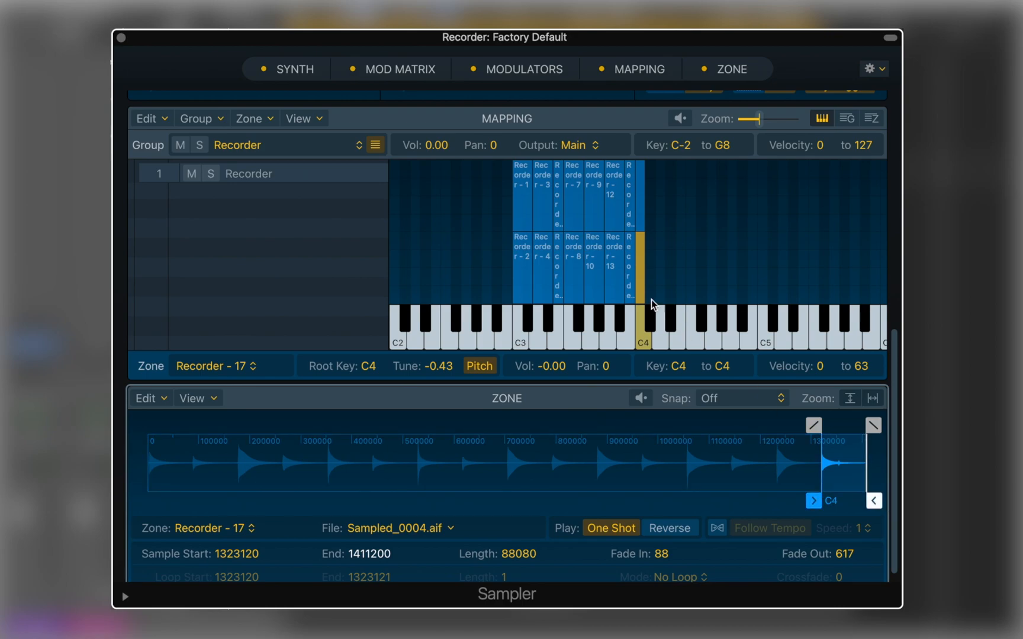
pyautogui.click(557, 264)
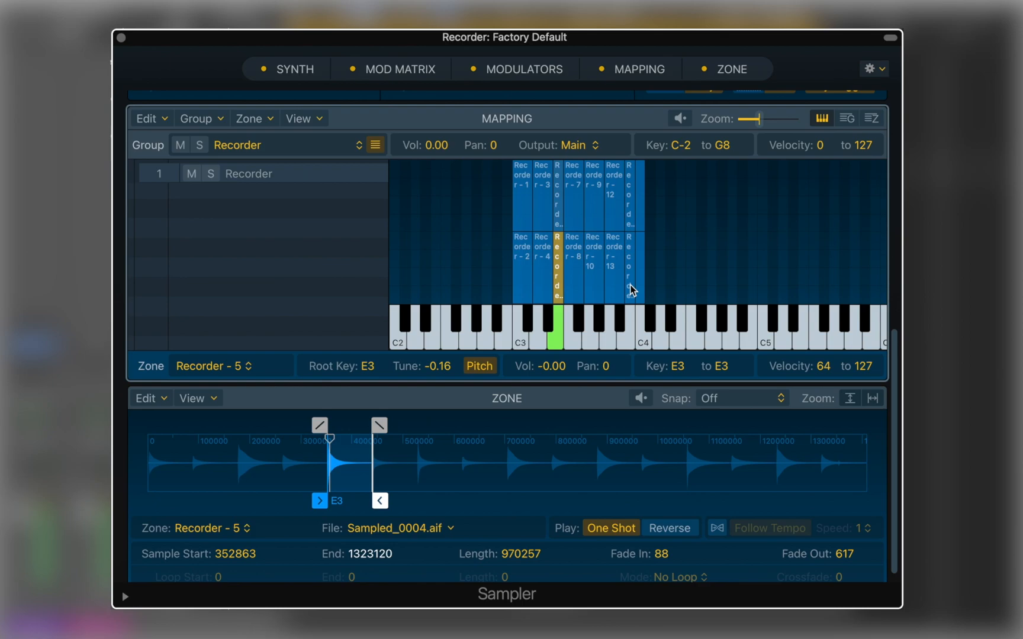
pyautogui.click(572, 258)
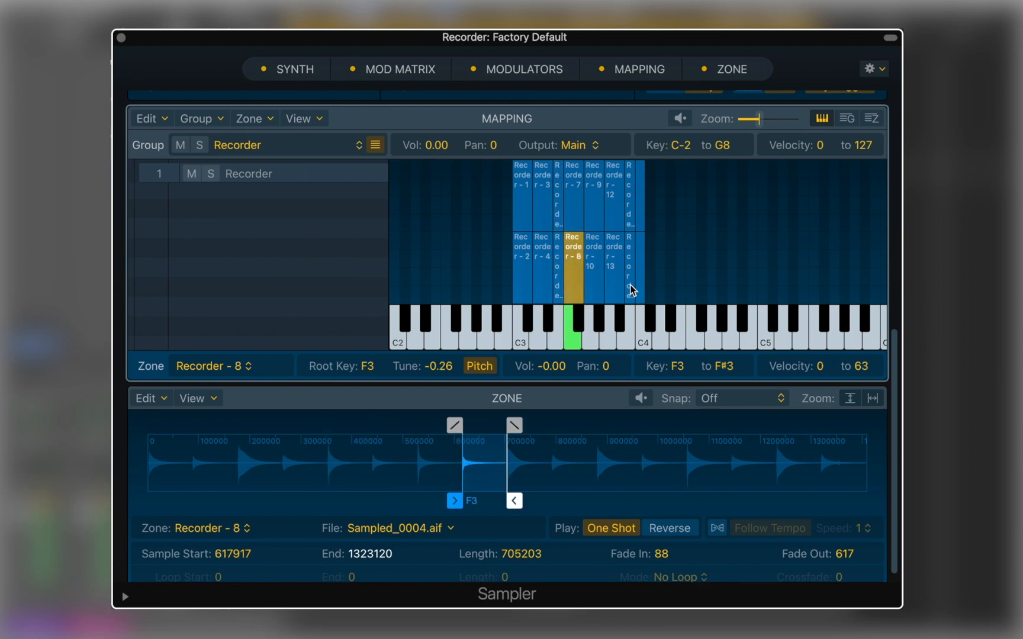
pyautogui.click(571, 181)
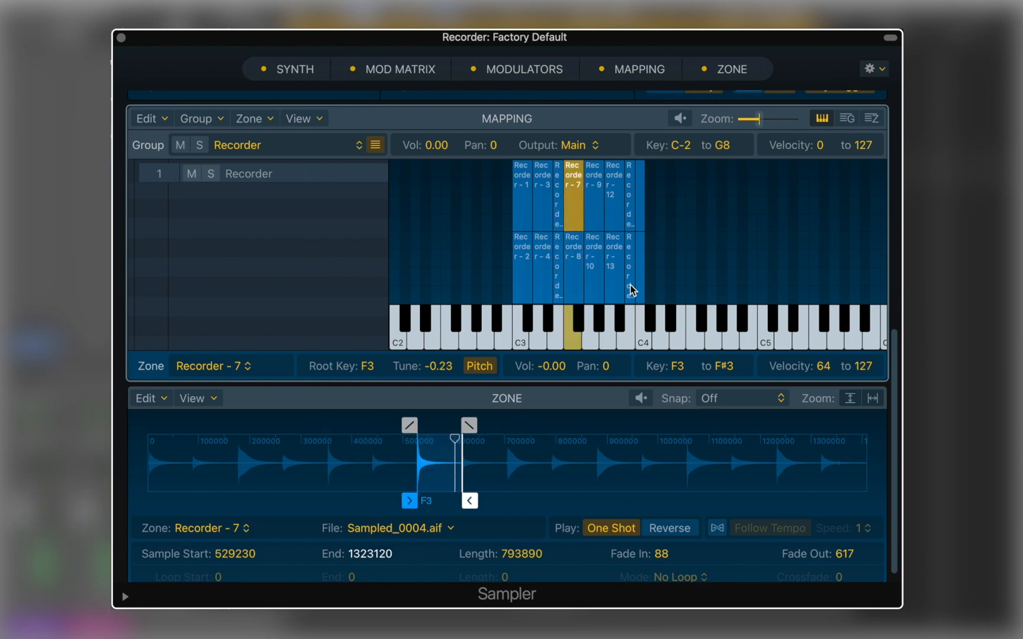